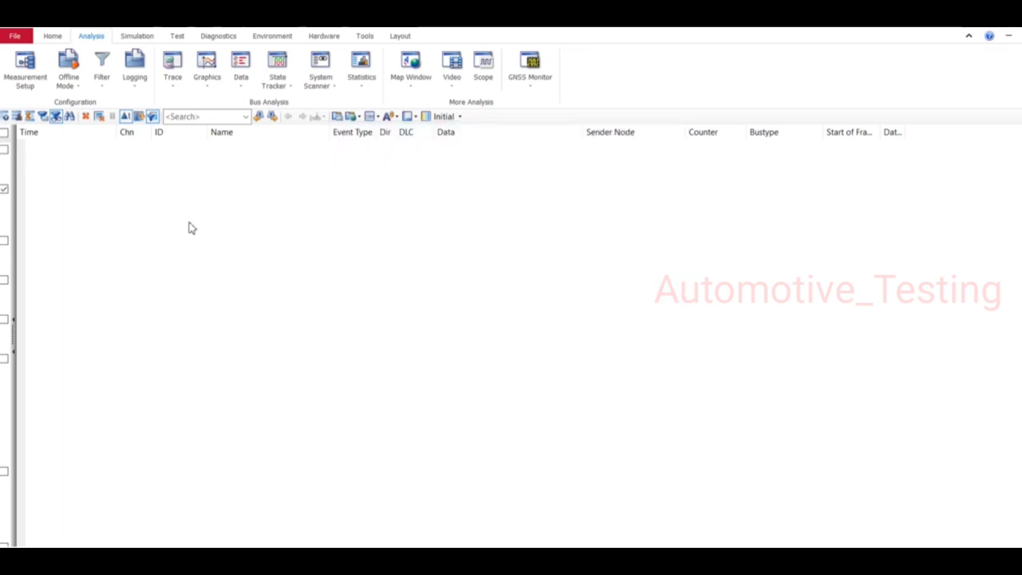
{"action": "mouse_move", "coordinate": [172, 188]}
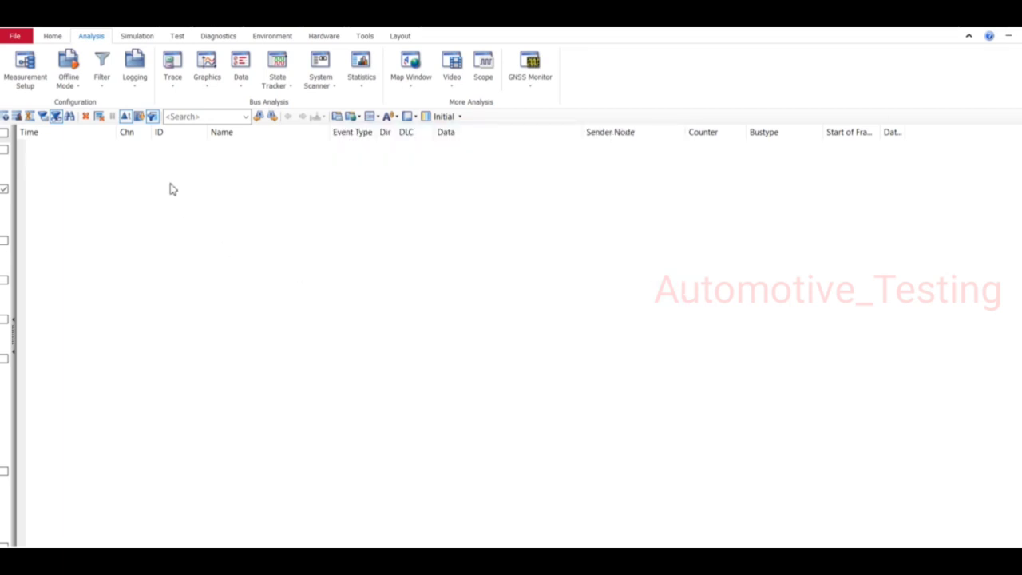
Show the Simulation Setup and select the BodyCAN network's database entry
{"action": "left_click", "coordinate": [128, 37]}
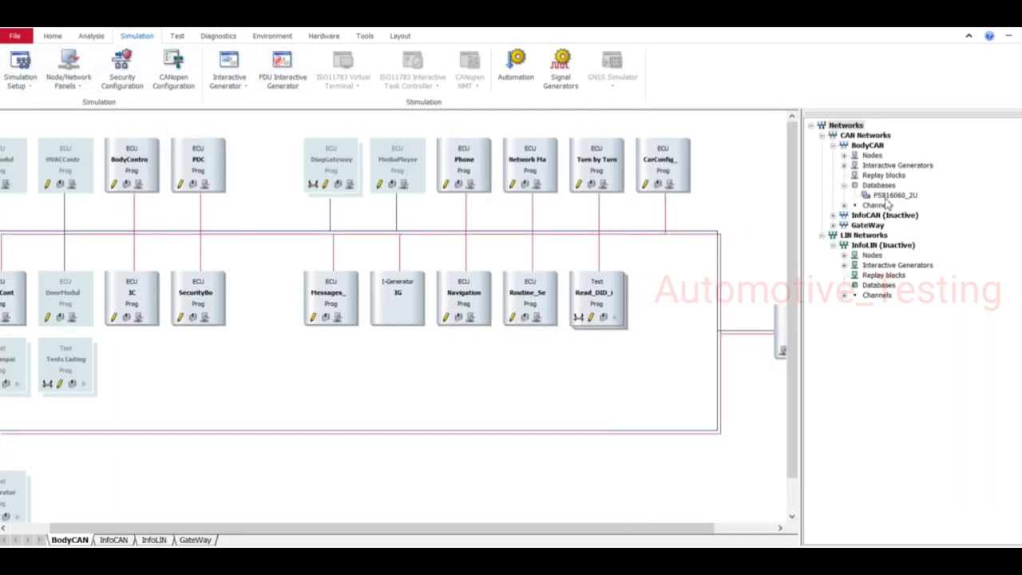
{"action": "left_click", "coordinate": [891, 195]}
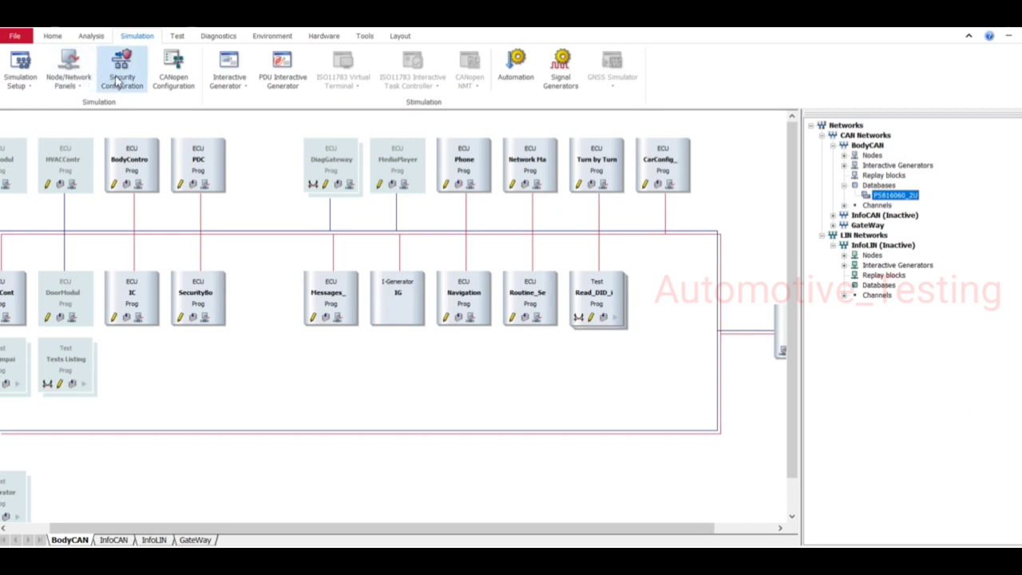
List the Graphics windows available from the Analysis ribbon (BodyCAN, InfoCAN, new)
{"action": "left_click", "coordinate": [89, 35]}
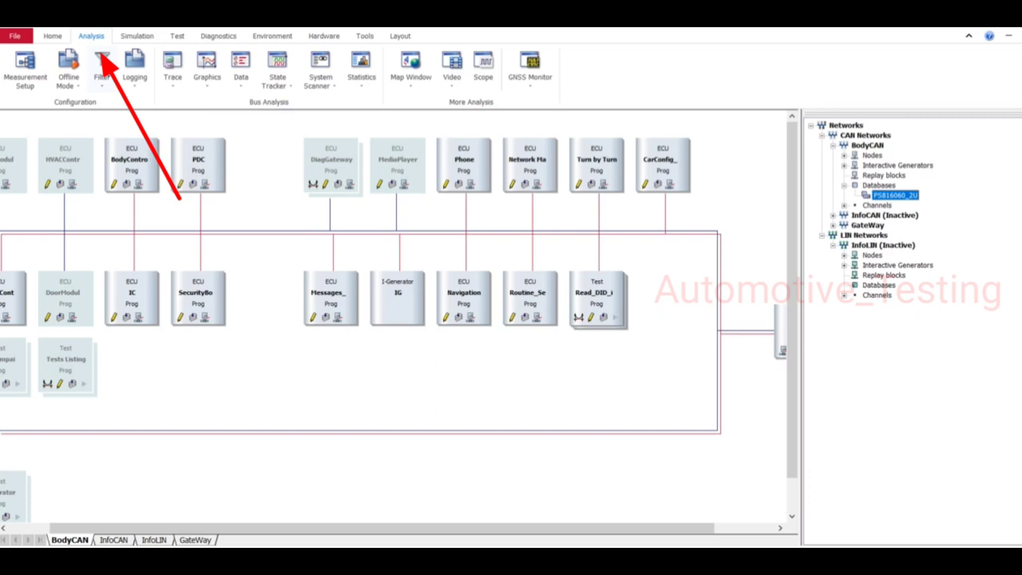
{"action": "left_click", "coordinate": [208, 63]}
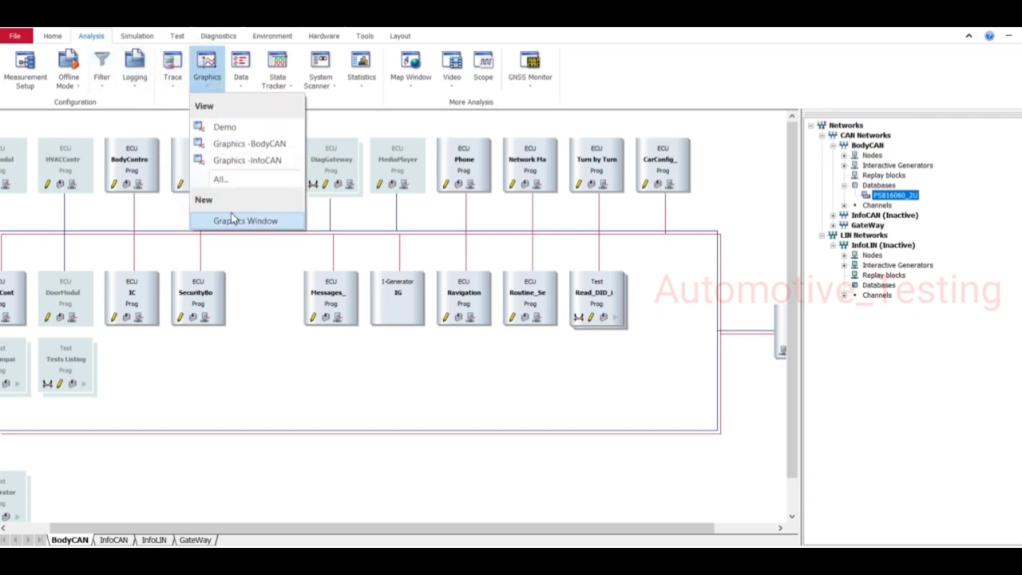
{"action": "mouse_move", "coordinate": [248, 144]}
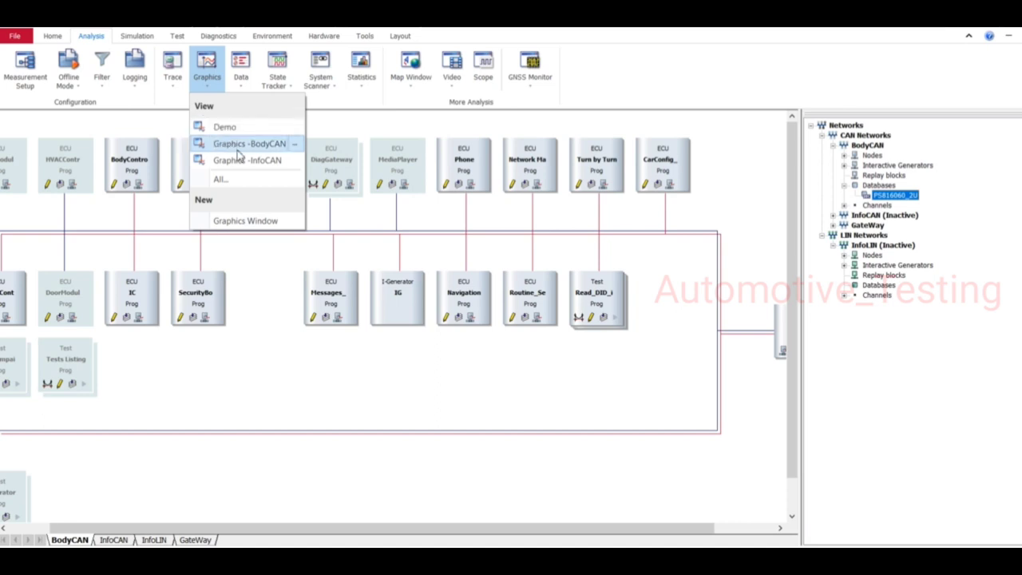
{"action": "mouse_move", "coordinate": [246, 221]}
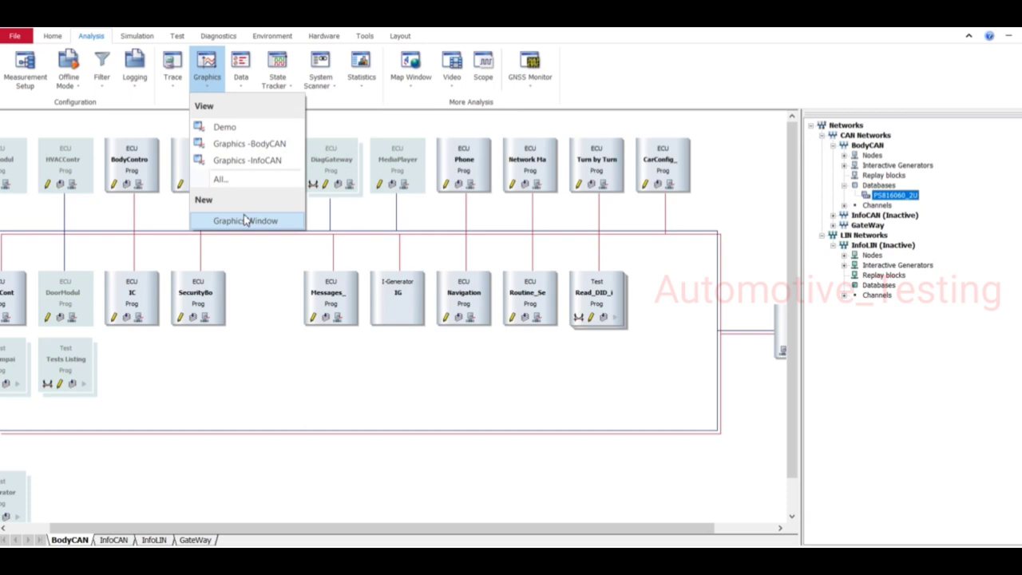
{"action": "mouse_move", "coordinate": [232, 147]}
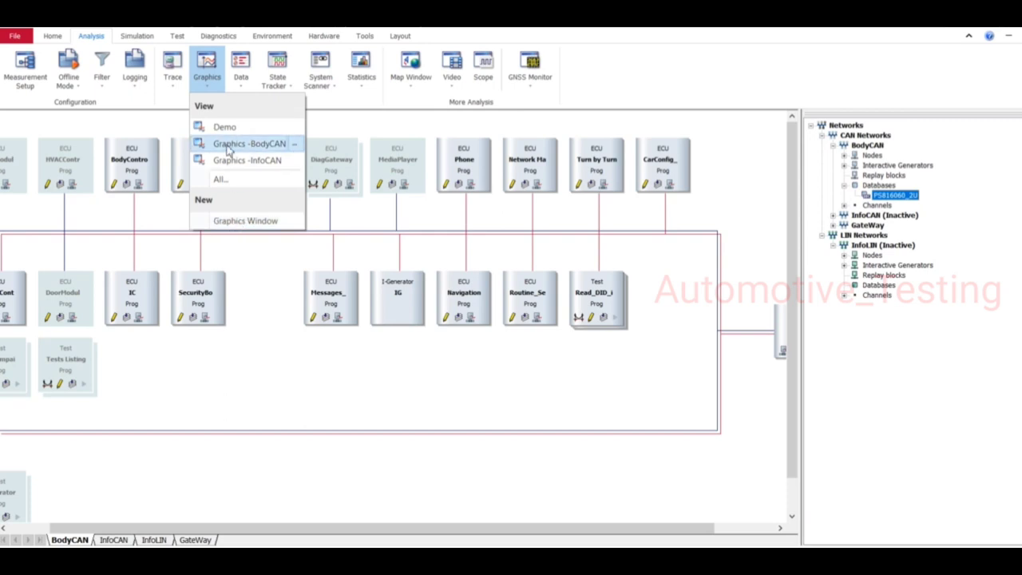
{"action": "mouse_move", "coordinate": [227, 126]}
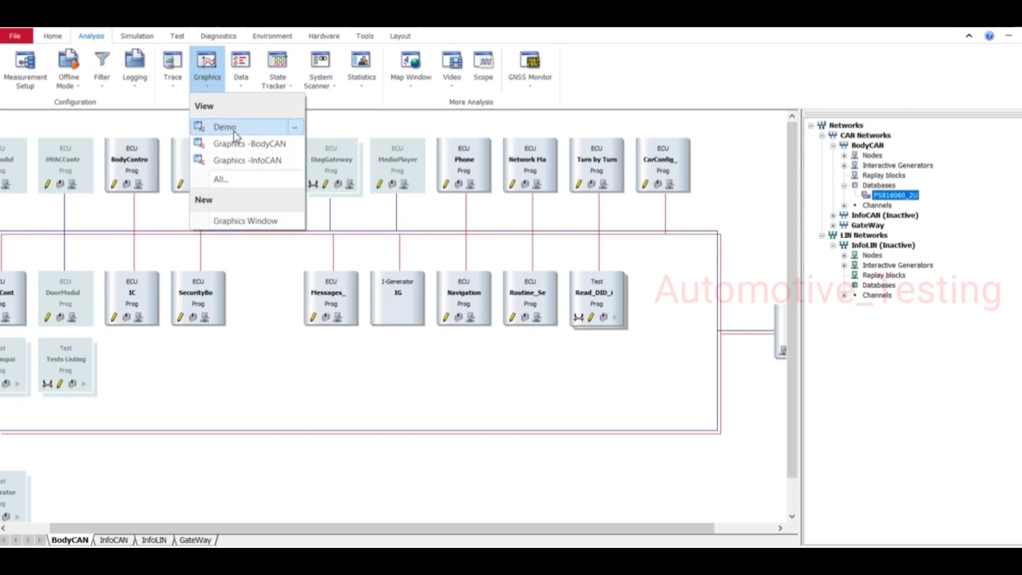
Open the Demo graphics window with its Send_Control signal diagram
{"action": "left_click", "coordinate": [225, 127]}
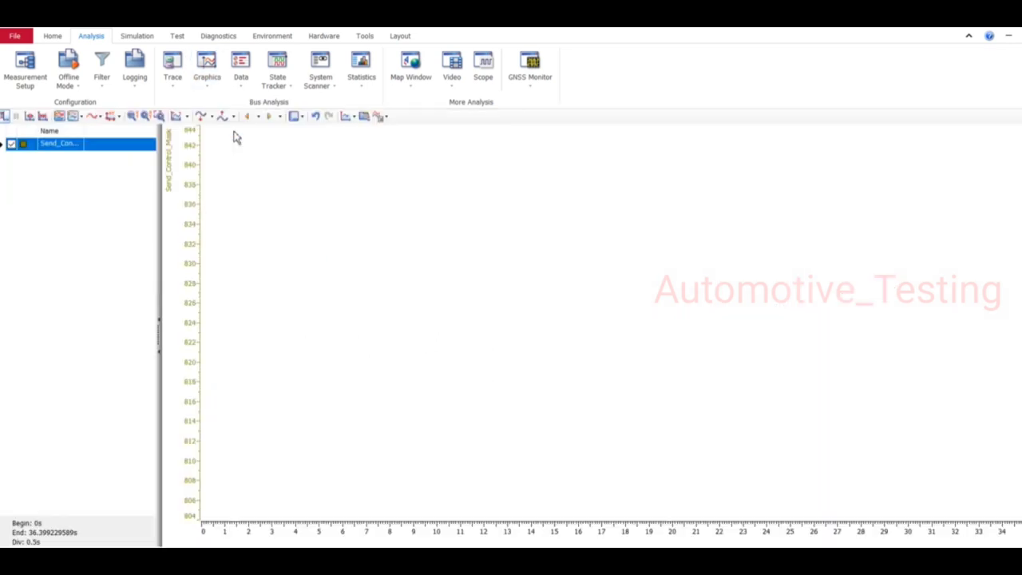
{"action": "mouse_move", "coordinate": [47, 204]}
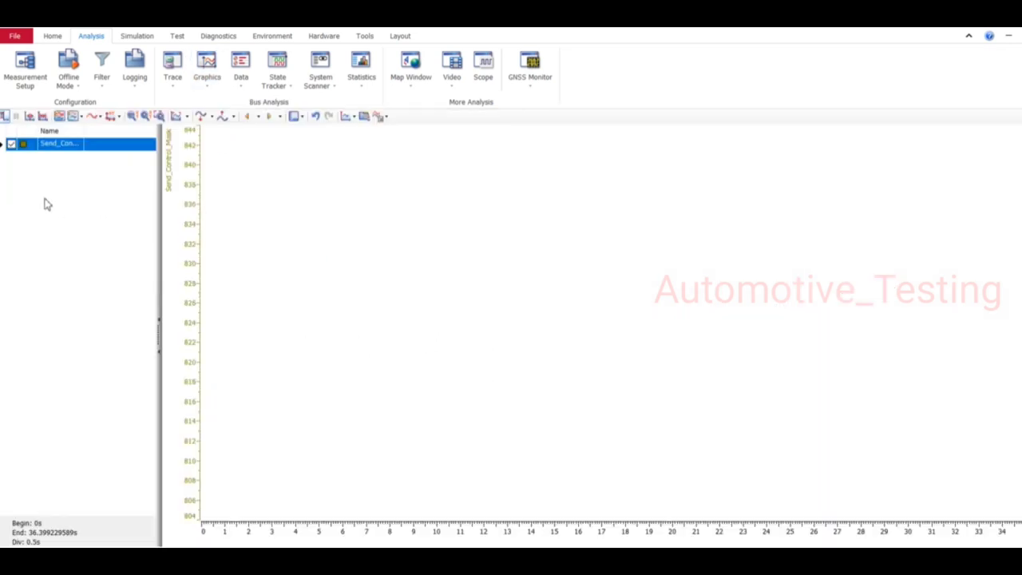
{"action": "mouse_move", "coordinate": [57, 149]}
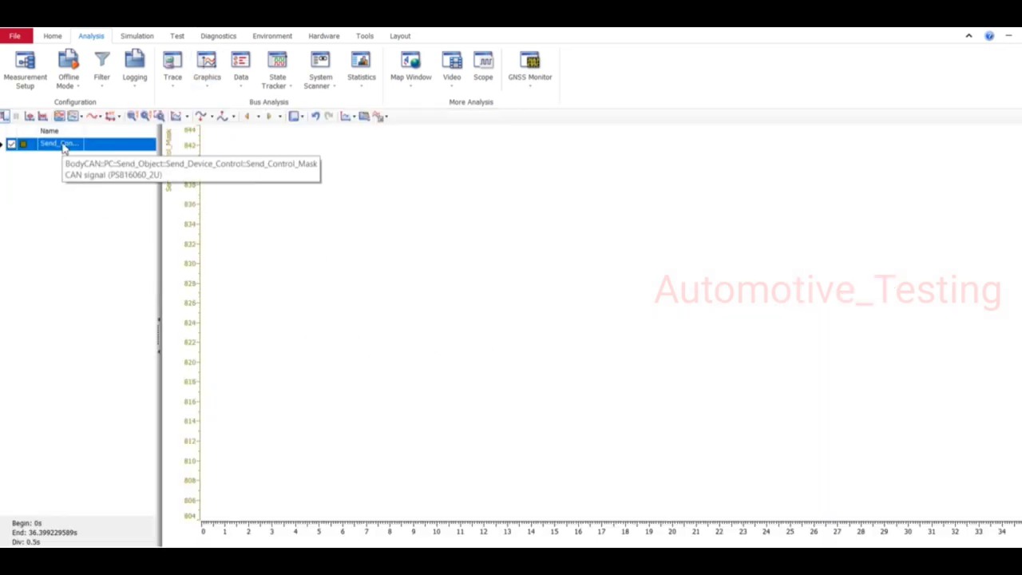
{"action": "mouse_move", "coordinate": [62, 173]}
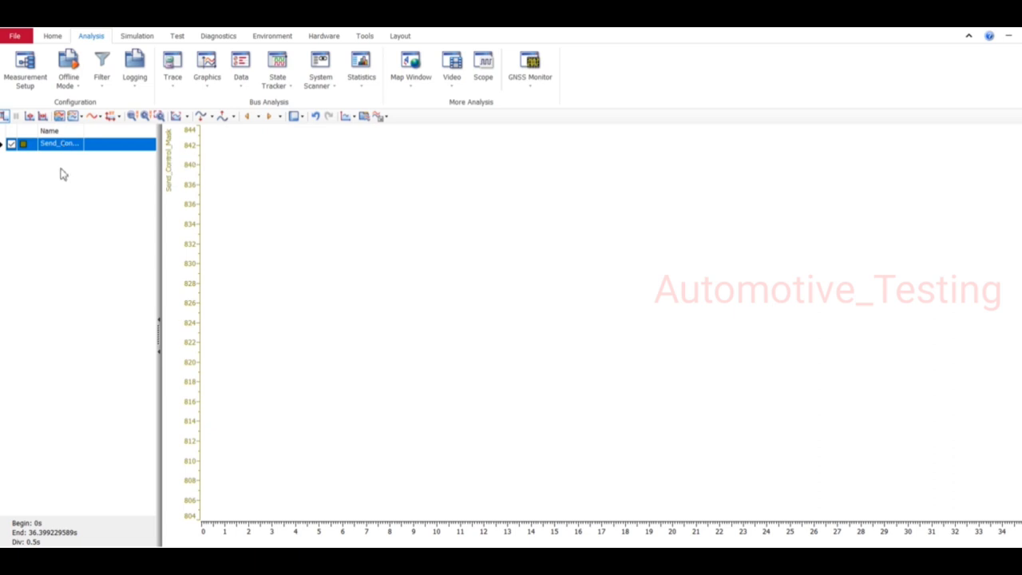
{"action": "mouse_move", "coordinate": [29, 179]}
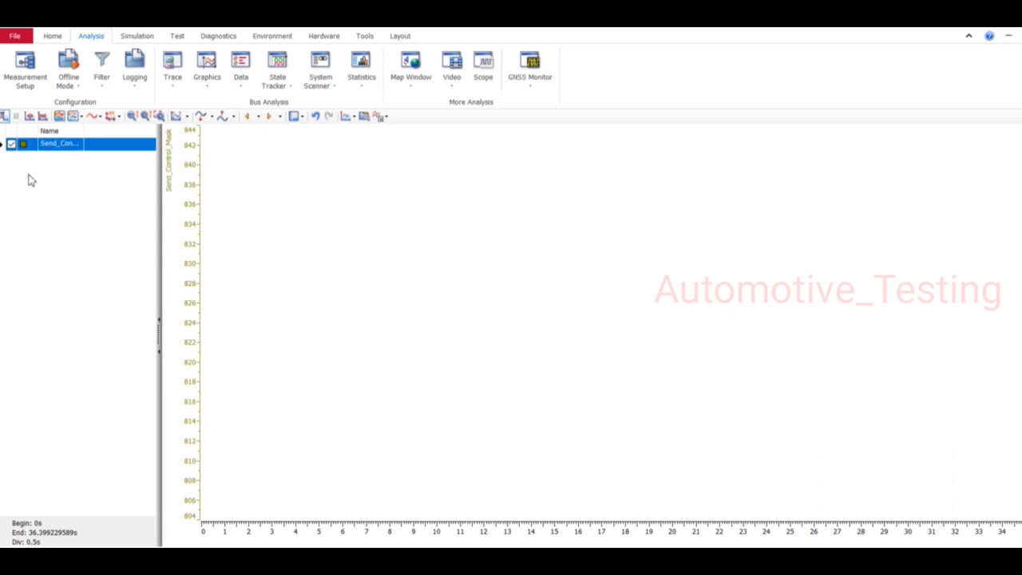
Add the Send_Mux signal beneath Send_Control via Add Signals and Symbol Selection
{"action": "right_click", "coordinate": [62, 146]}
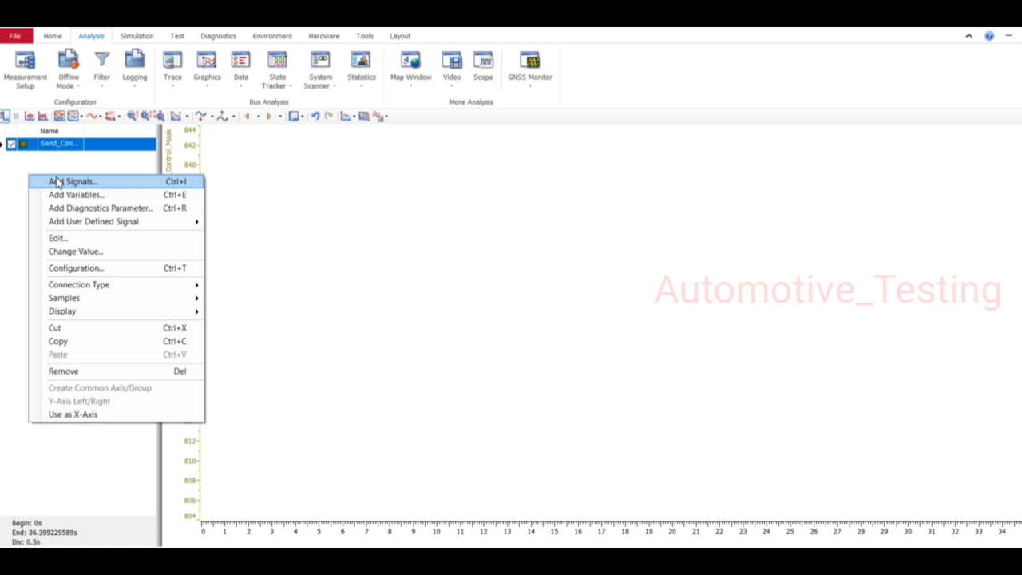
{"action": "left_click", "coordinate": [72, 182]}
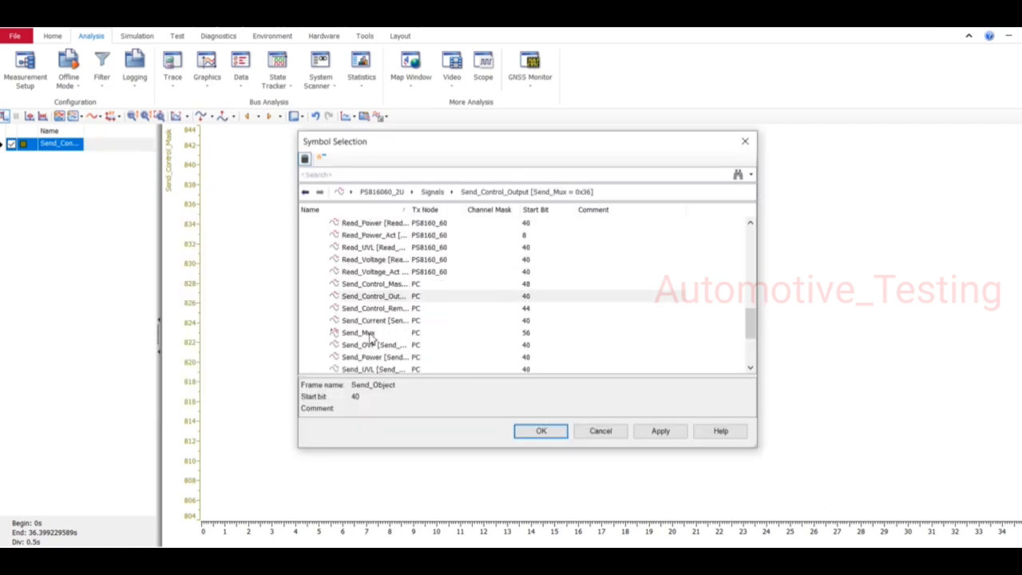
{"action": "left_click", "coordinate": [358, 333]}
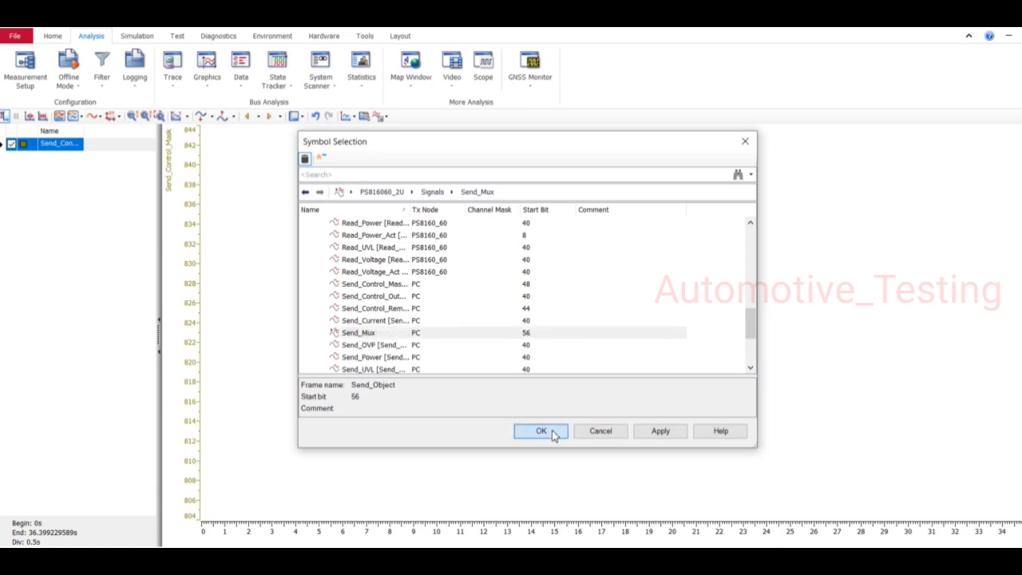
{"action": "left_click", "coordinate": [540, 431]}
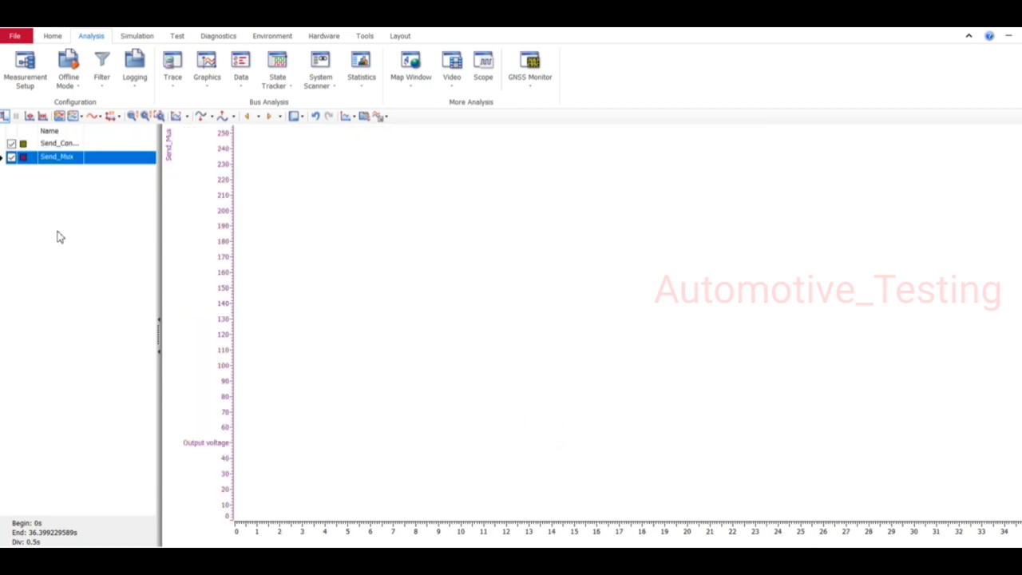
Set the Y-axis display to 'Show Signals in Separate Diagrams' for Send_Control and Send_Mux
{"action": "left_click", "coordinate": [16, 144]}
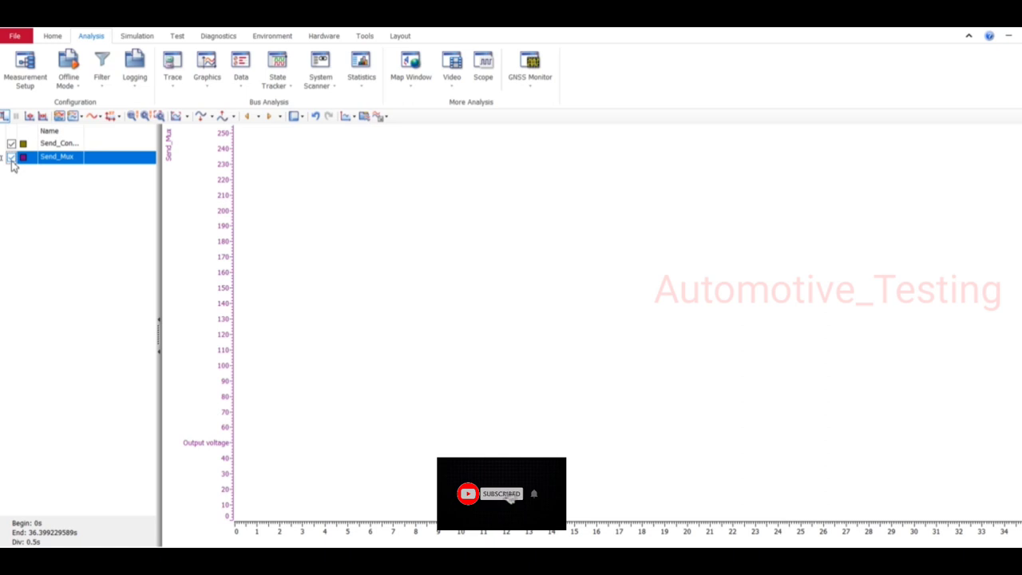
{"action": "left_click", "coordinate": [14, 159]}
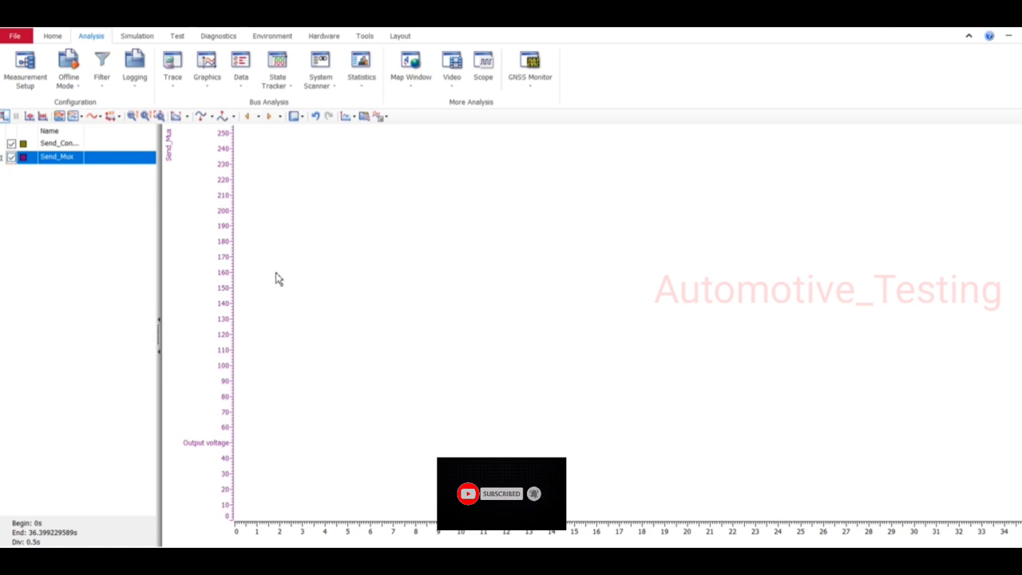
{"action": "mouse_move", "coordinate": [355, 115]}
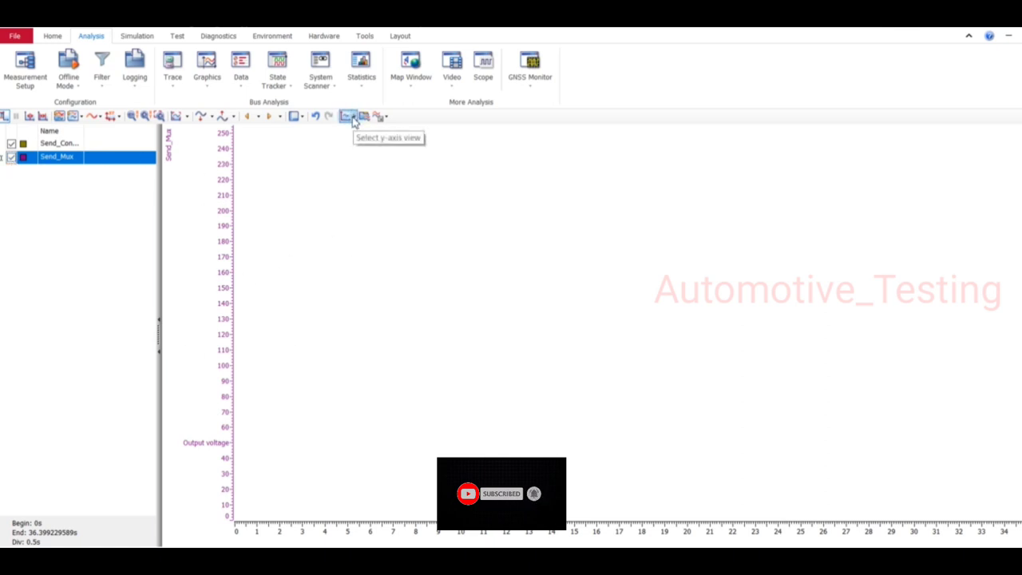
{"action": "left_click", "coordinate": [348, 117]}
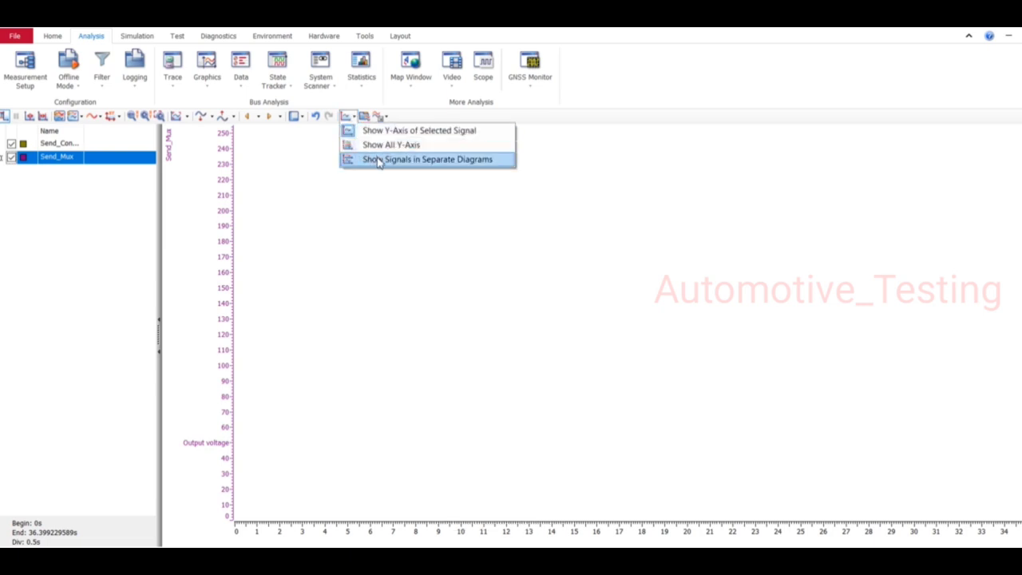
{"action": "left_click", "coordinate": [425, 160]}
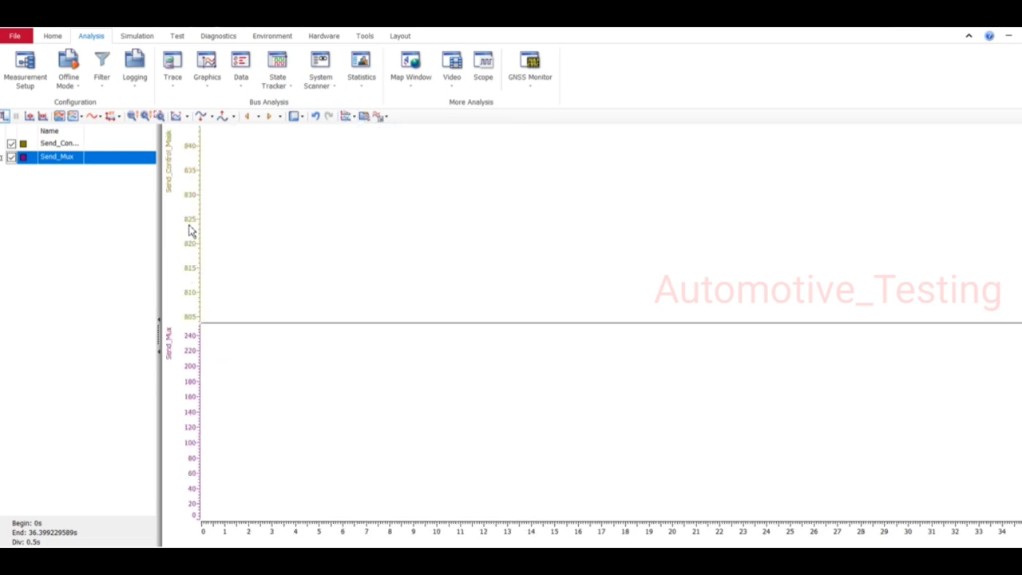
{"action": "mouse_move", "coordinate": [572, 271]}
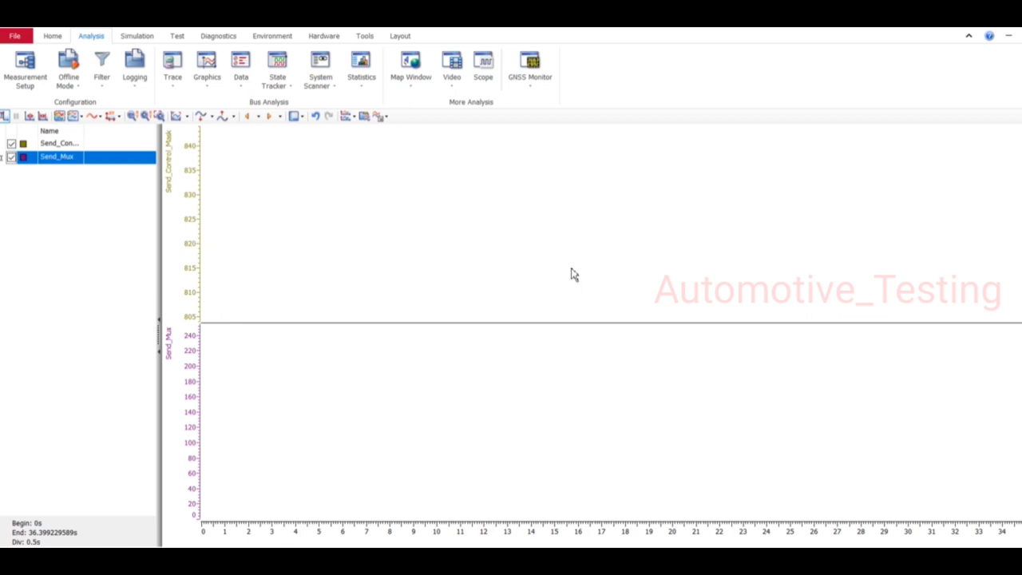
{"action": "mouse_move", "coordinate": [476, 322]}
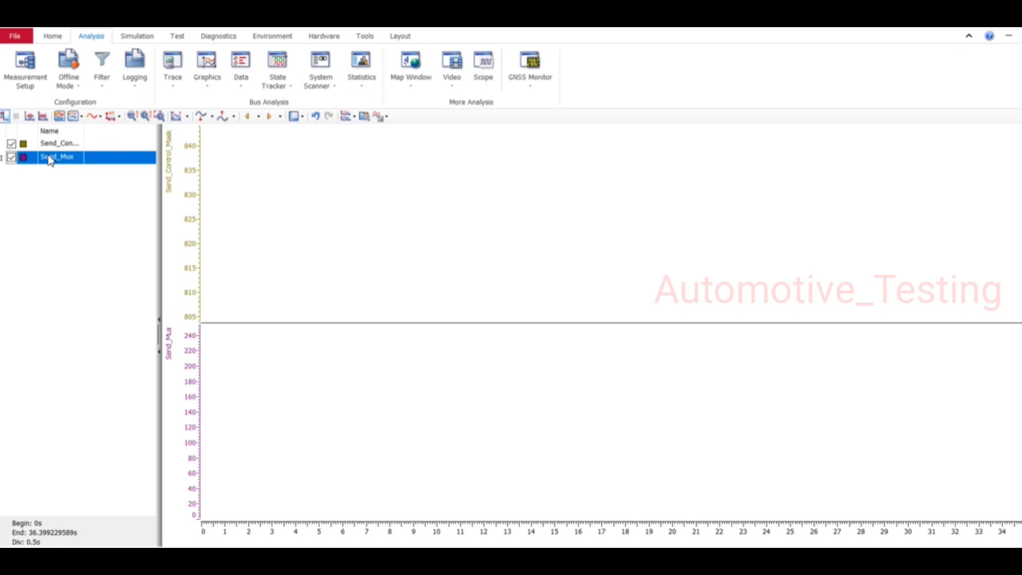
Briefly use Send_Mux as the X-axis, then restore time, leaving Send_Mux stacked above Send_Control
{"action": "right_click", "coordinate": [51, 161]}
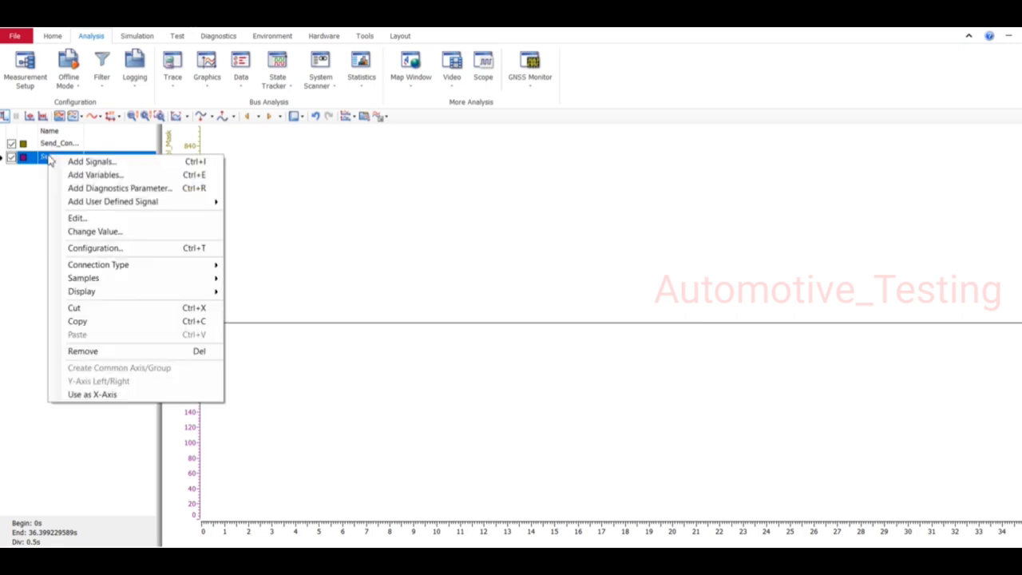
{"action": "mouse_move", "coordinate": [88, 395]}
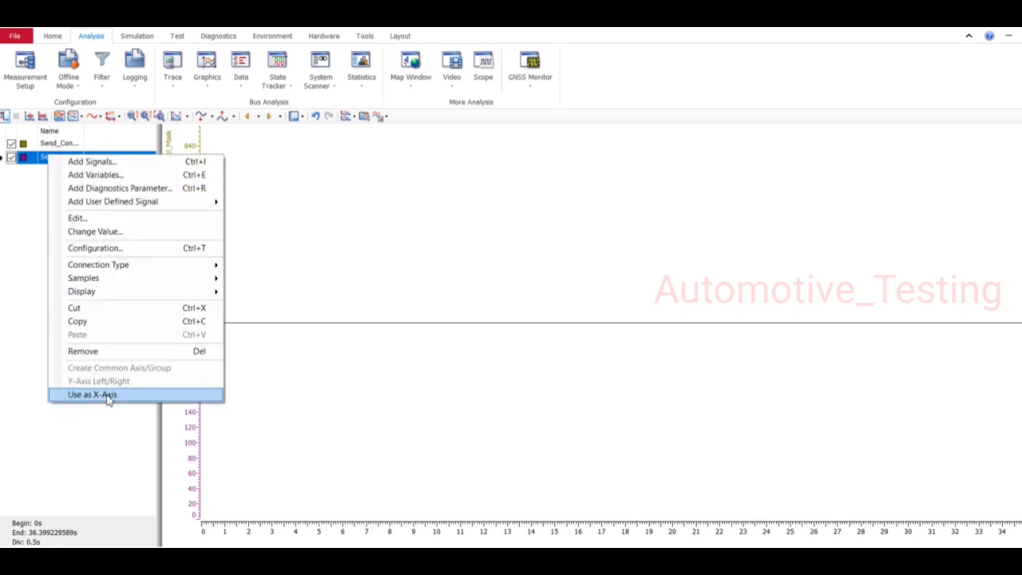
{"action": "left_click", "coordinate": [88, 394]}
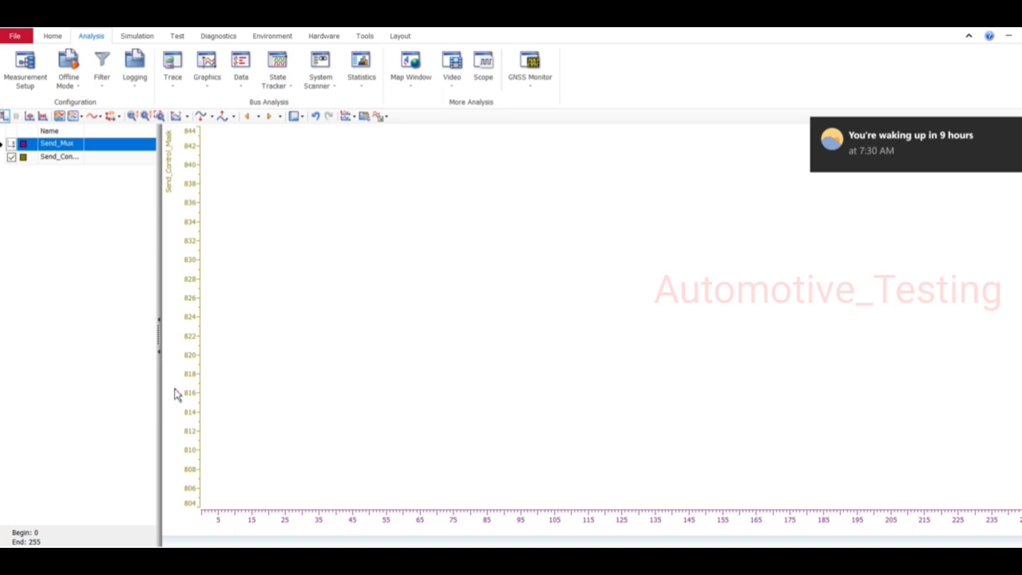
{"action": "mouse_move", "coordinate": [200, 251]}
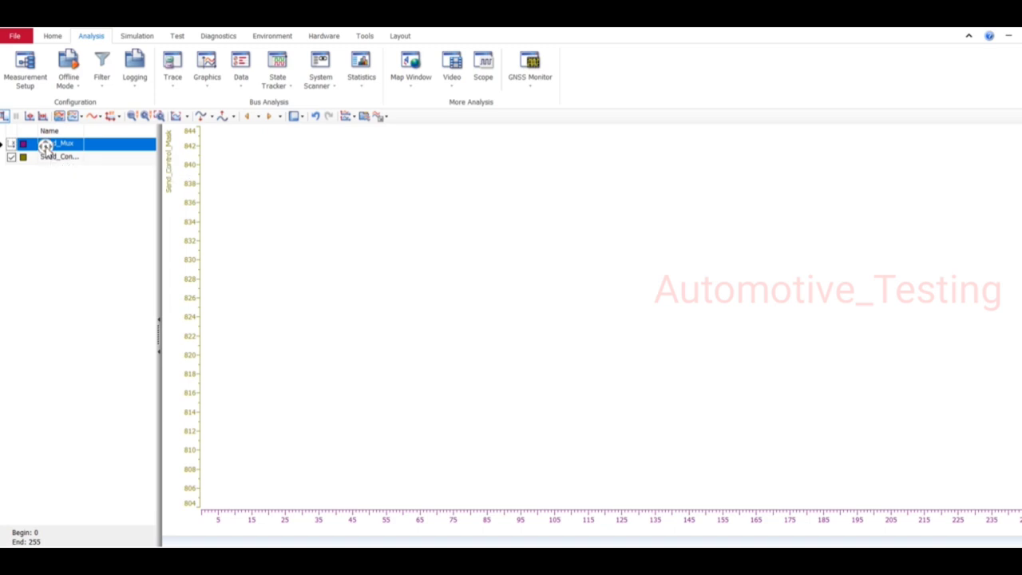
{"action": "right_click", "coordinate": [58, 143]}
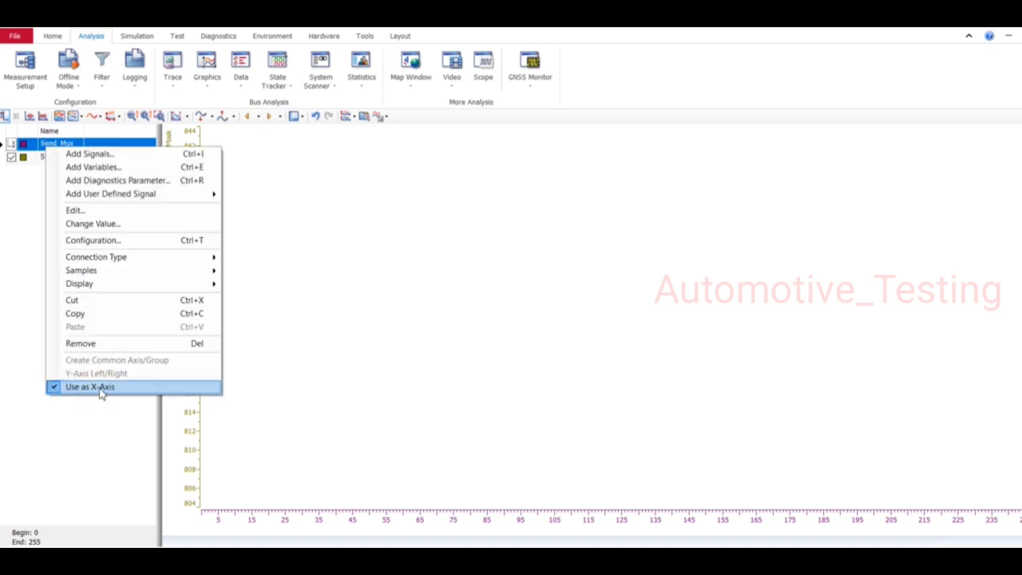
{"action": "left_click", "coordinate": [90, 388]}
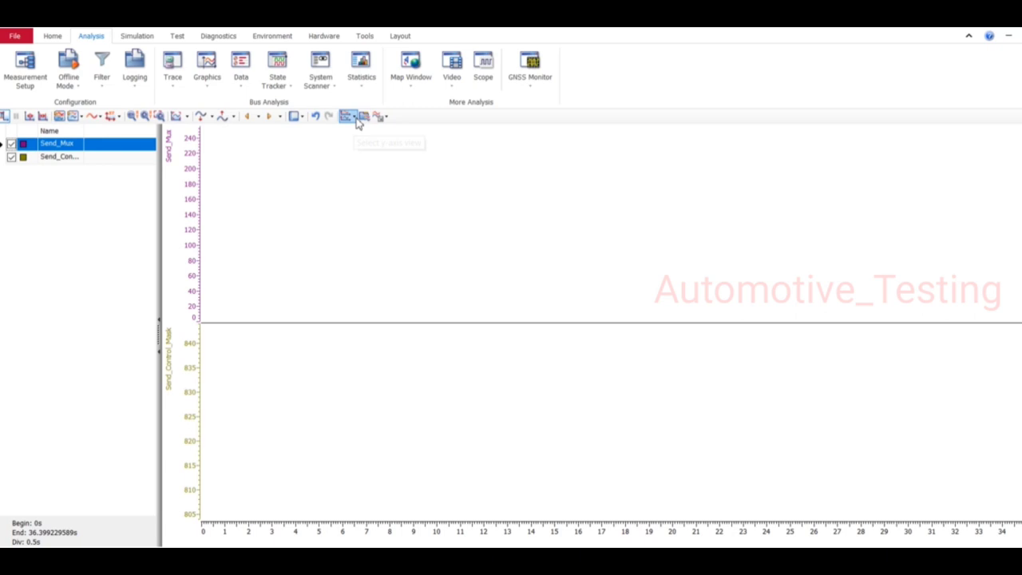
{"action": "left_click", "coordinate": [357, 116]}
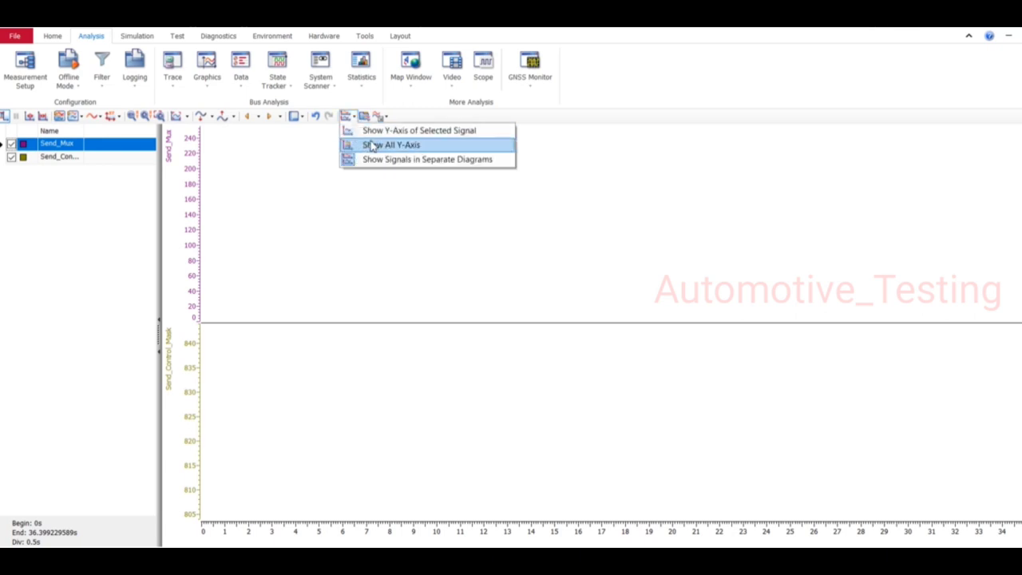
{"action": "left_click", "coordinate": [391, 143]}
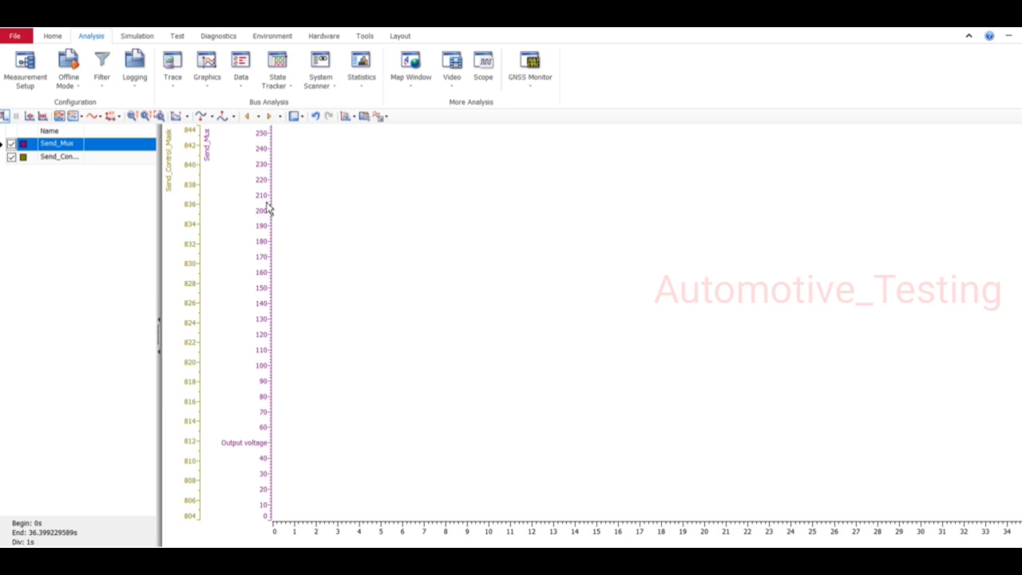
{"action": "mouse_move", "coordinate": [352, 129]}
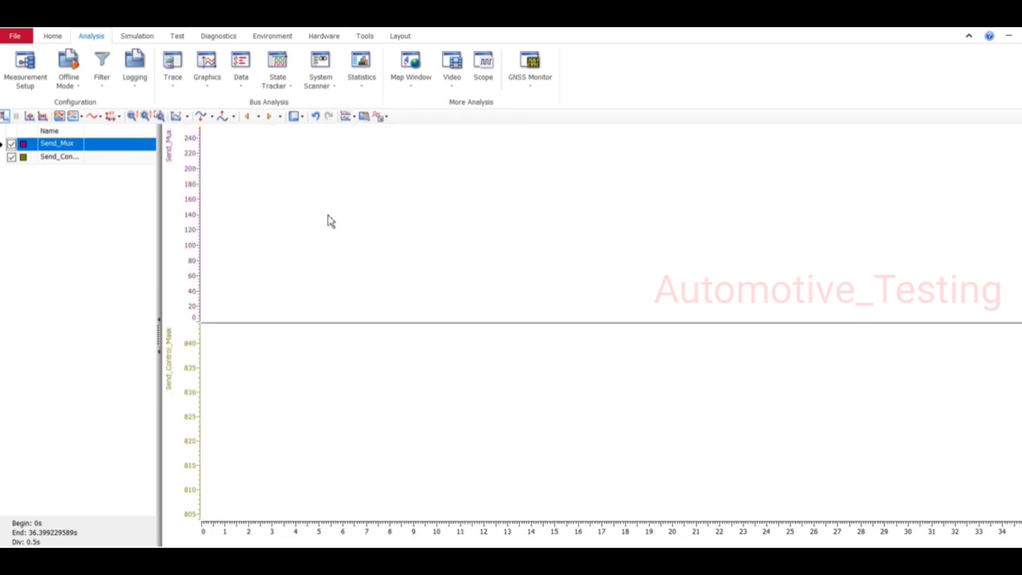
{"action": "mouse_move", "coordinate": [320, 300]}
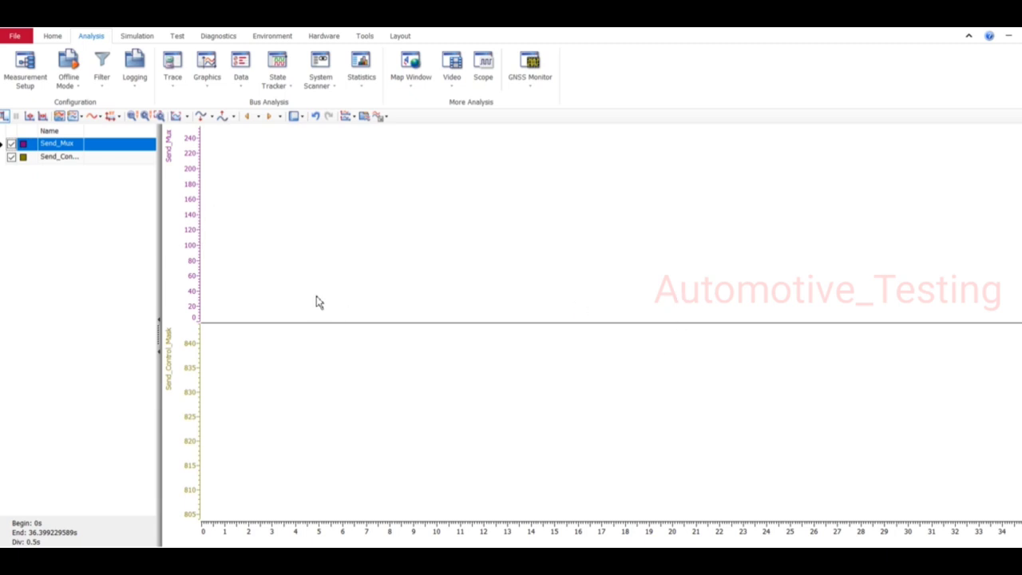
{"action": "mouse_move", "coordinate": [668, 274]}
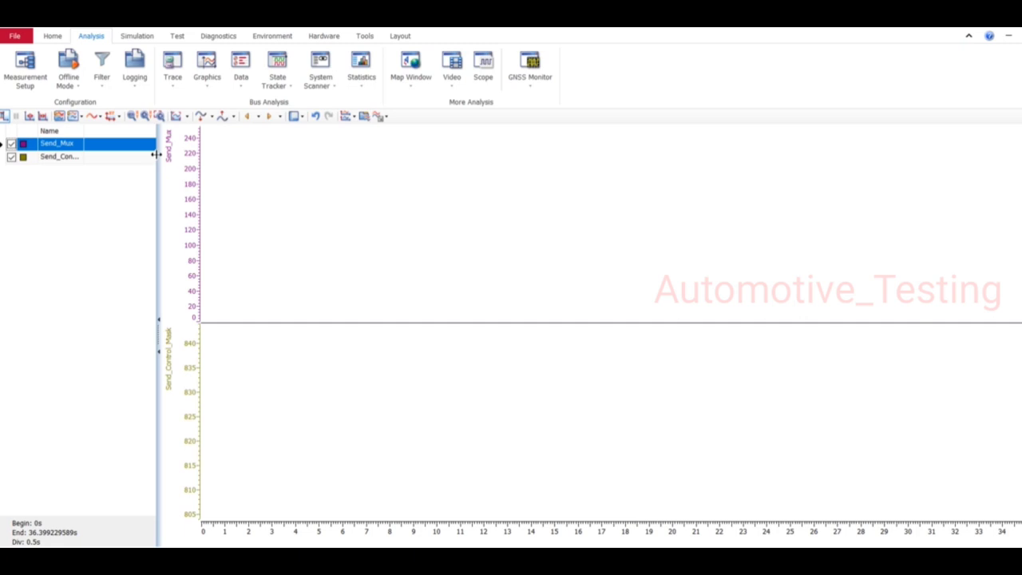
{"action": "mouse_move", "coordinate": [116, 121]}
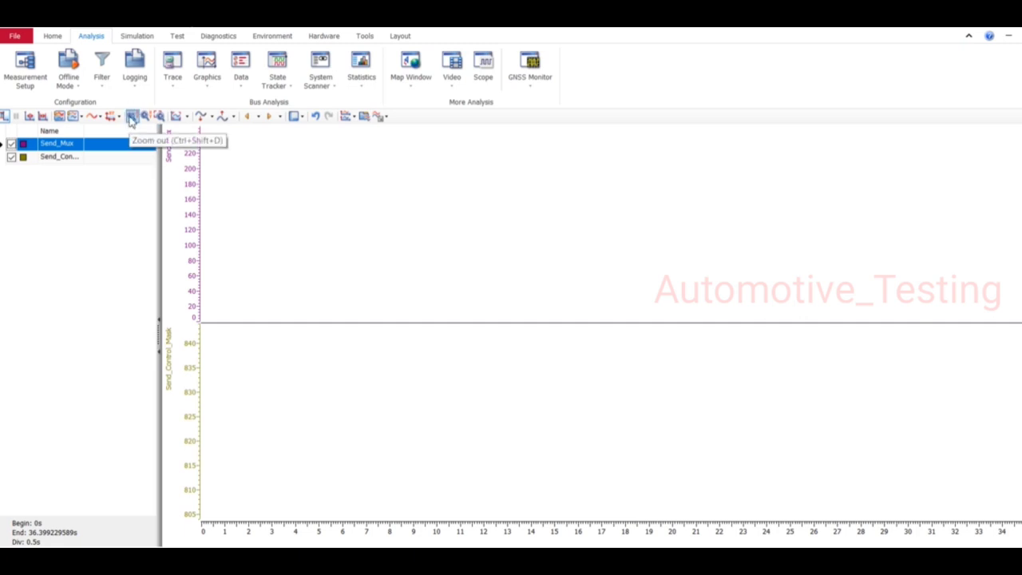
Zoom in twice so about the first 27 seconds span the time axis
{"action": "left_click", "coordinate": [144, 117]}
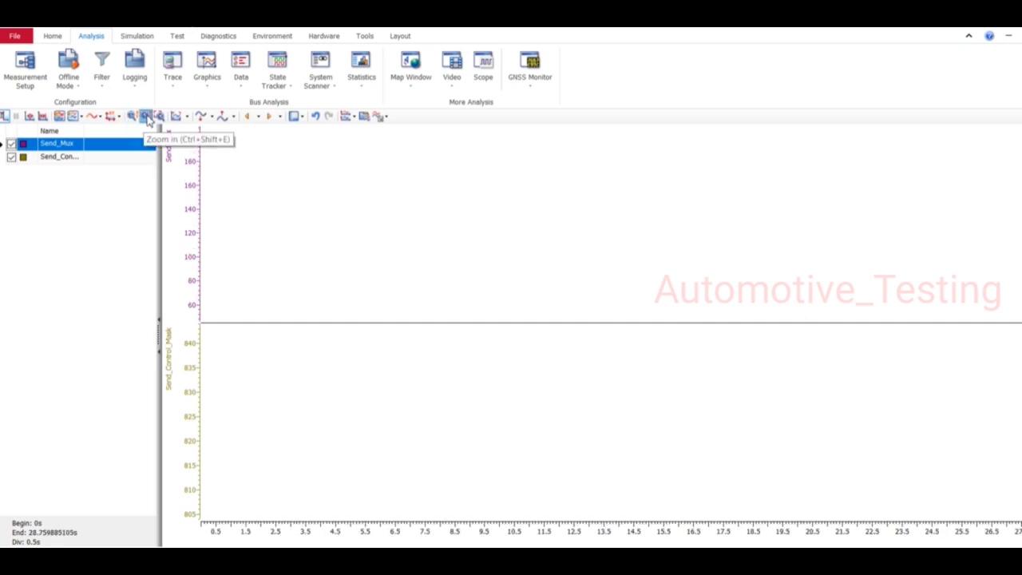
{"action": "left_click", "coordinate": [143, 118]}
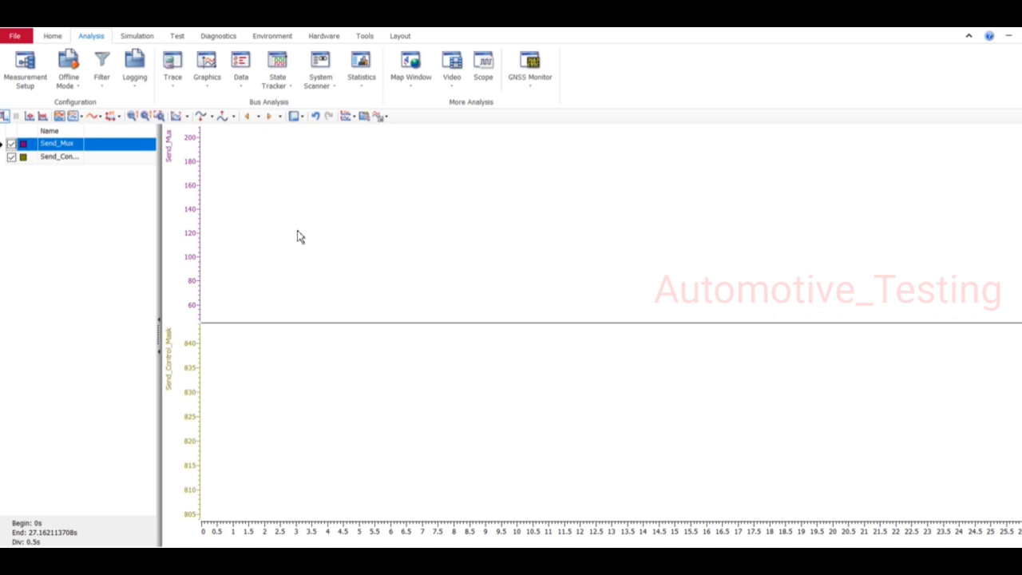
{"action": "mouse_move", "coordinate": [534, 397]}
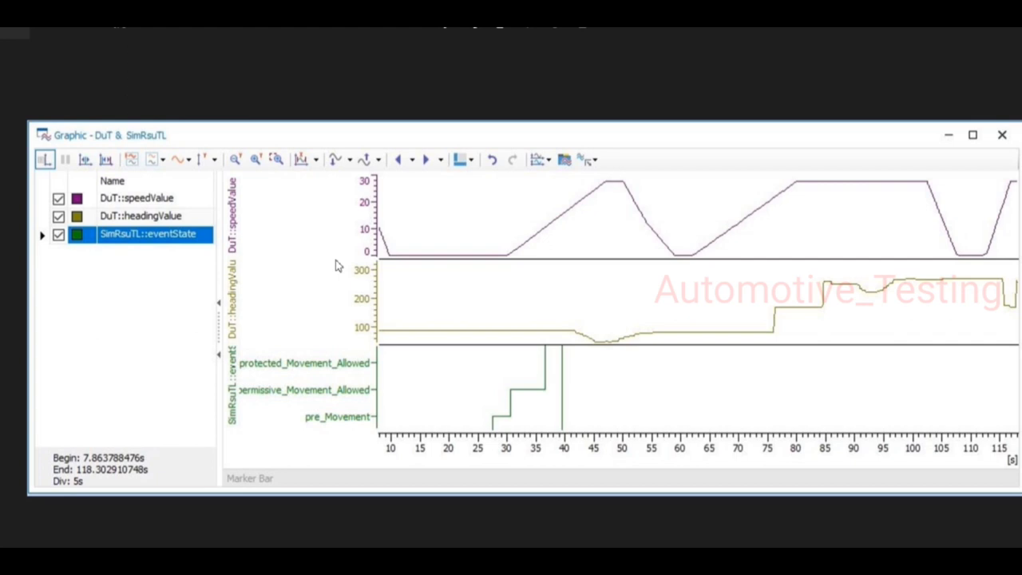
{"action": "mouse_move", "coordinate": [648, 217]}
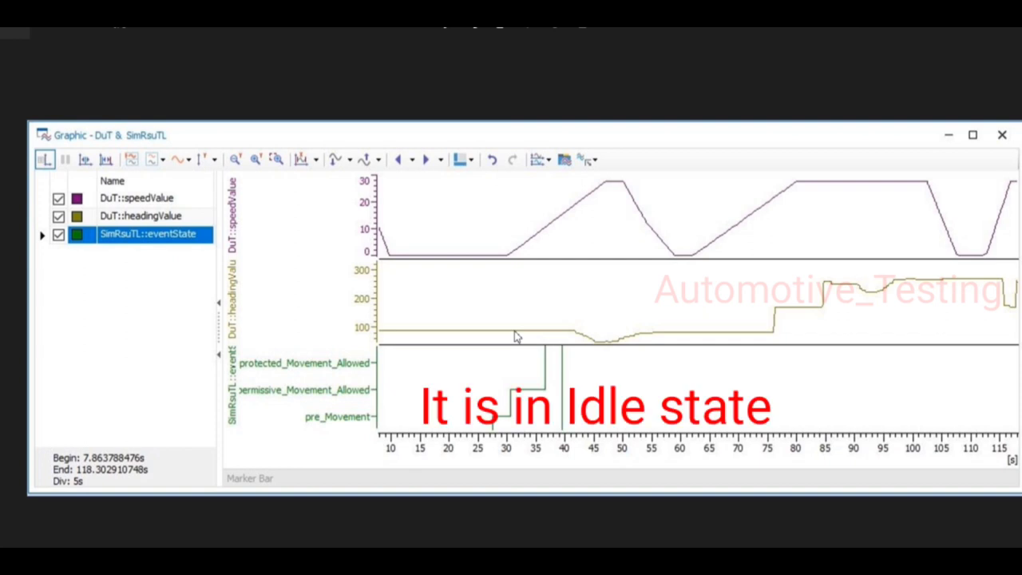
{"action": "mouse_move", "coordinate": [562, 238]}
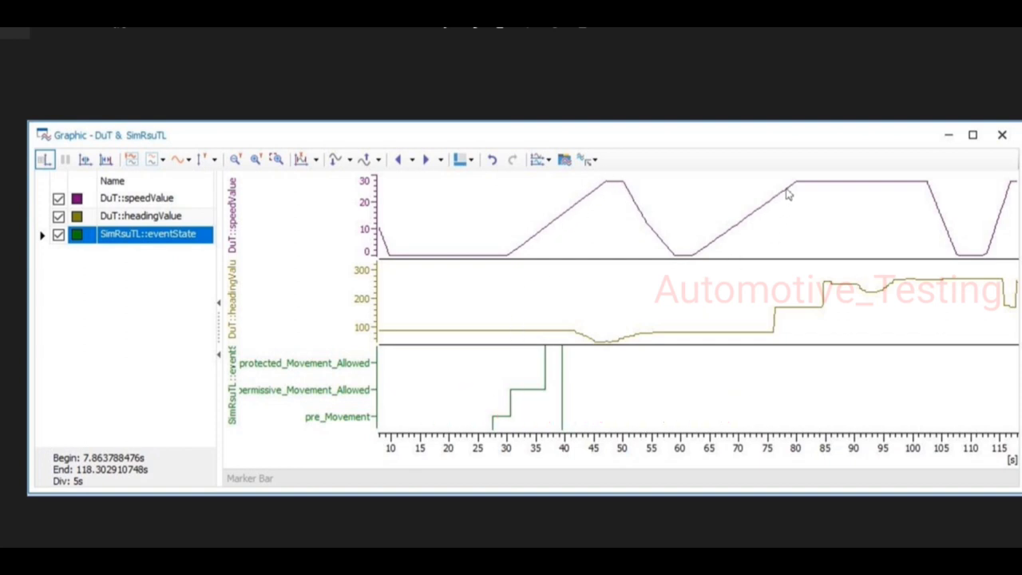
{"action": "mouse_move", "coordinate": [854, 217]}
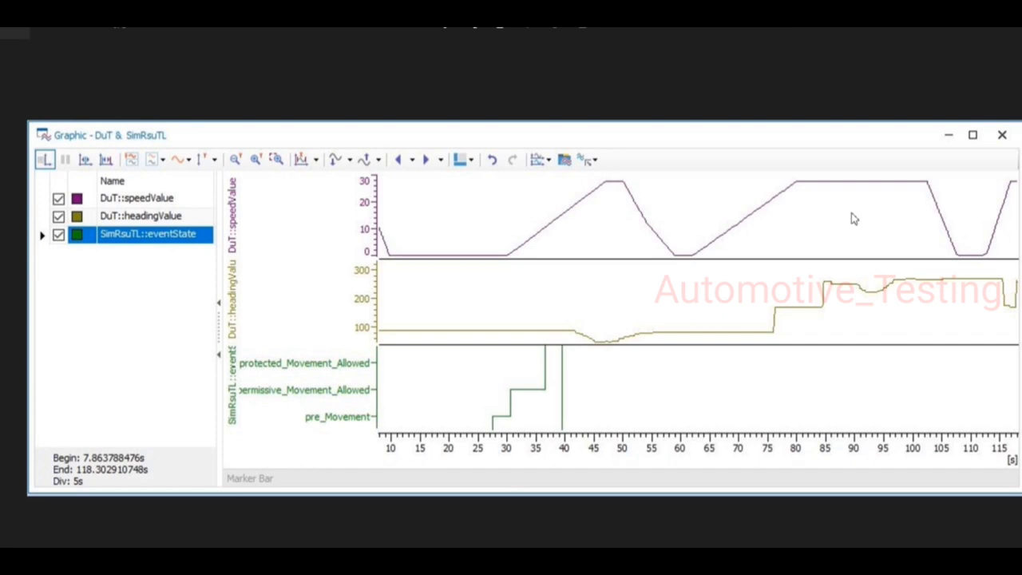
{"action": "mouse_move", "coordinate": [476, 256]}
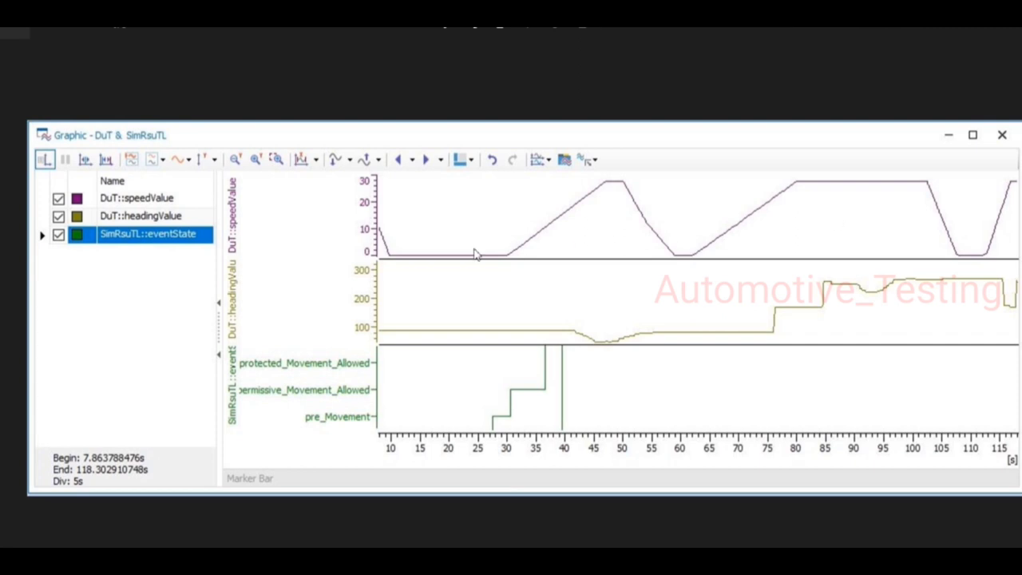